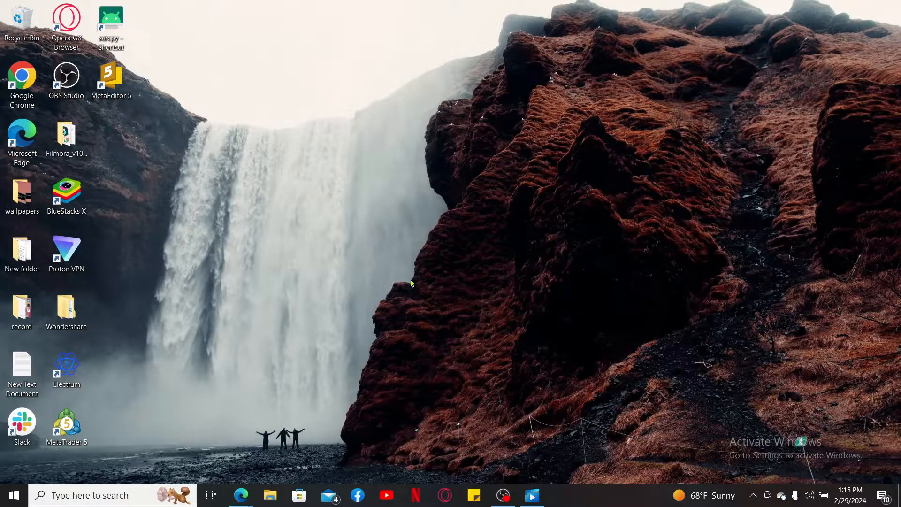
{"action": "mouse_move", "coordinate": [265, 383]}
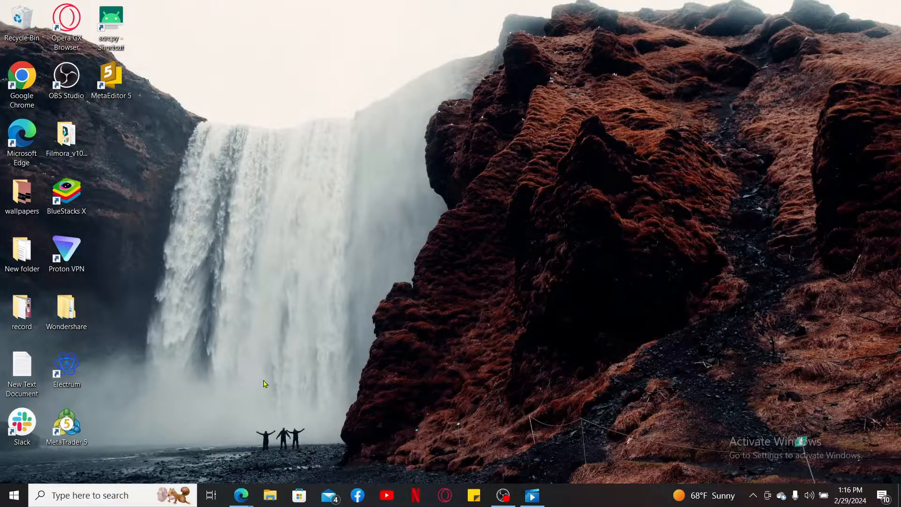
Launch Edge and go to mail.aol.com, landing on the Today on AOL page.
{"action": "left_click", "coordinate": [240, 495]}
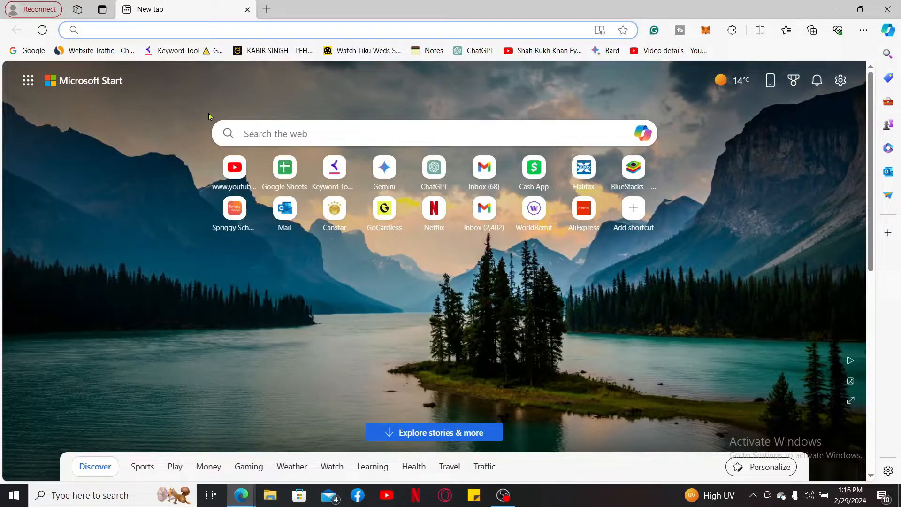
{"action": "type", "text": "mail.aol.com/d/today"}
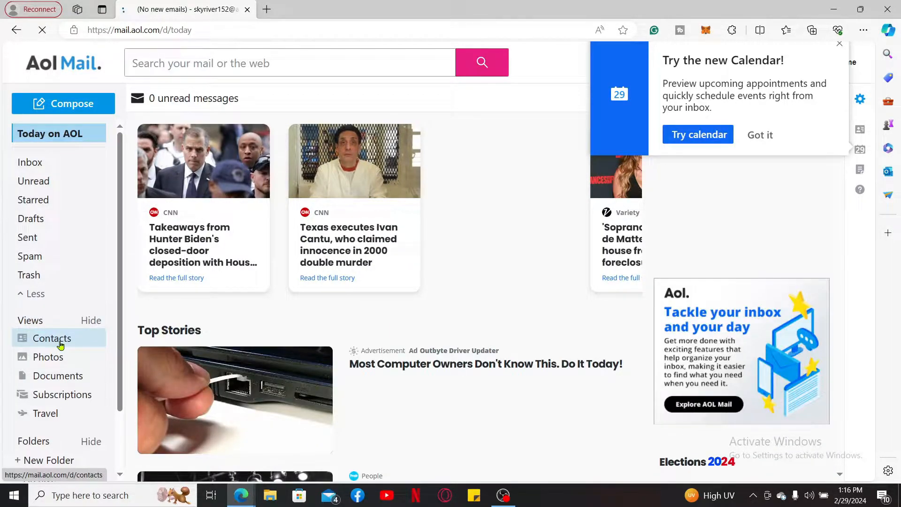
Show the Contacts view and reveal its contact-list options menu.
{"action": "left_click", "coordinate": [52, 338]}
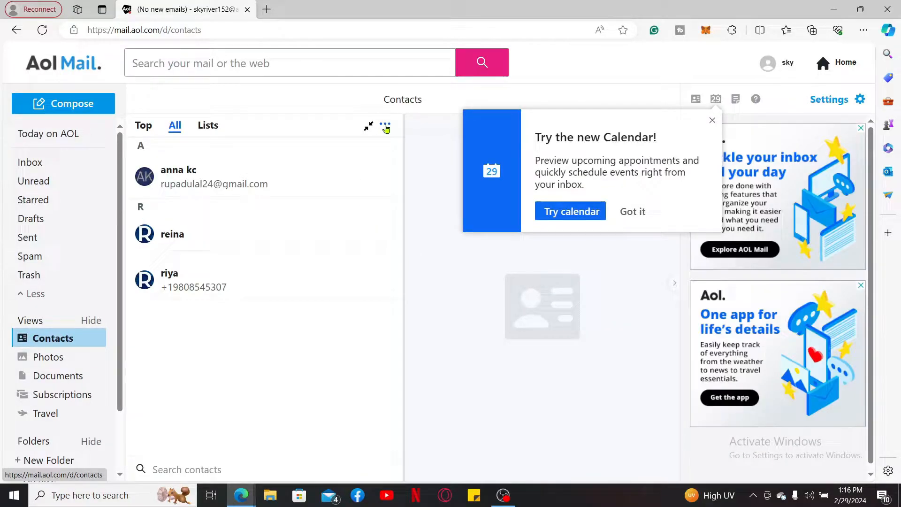
{"action": "left_click", "coordinate": [385, 127]}
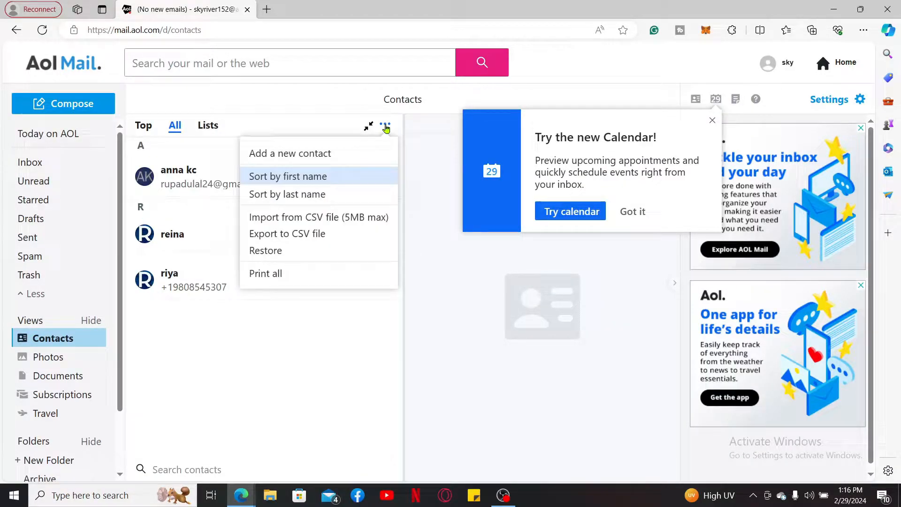
{"action": "mouse_move", "coordinate": [290, 153]}
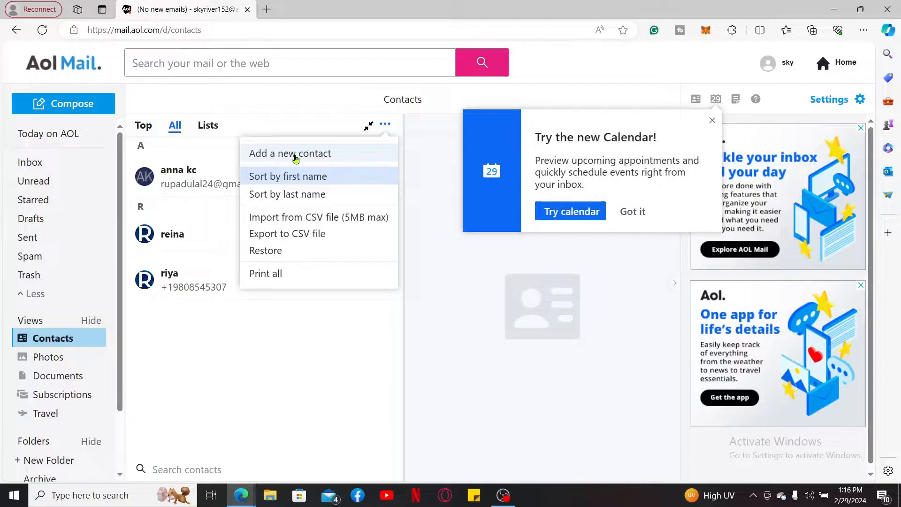
Start a new contact with first name kuyutsu, last name nakamura and nickname kyoto.
{"action": "left_click", "coordinate": [290, 153]}
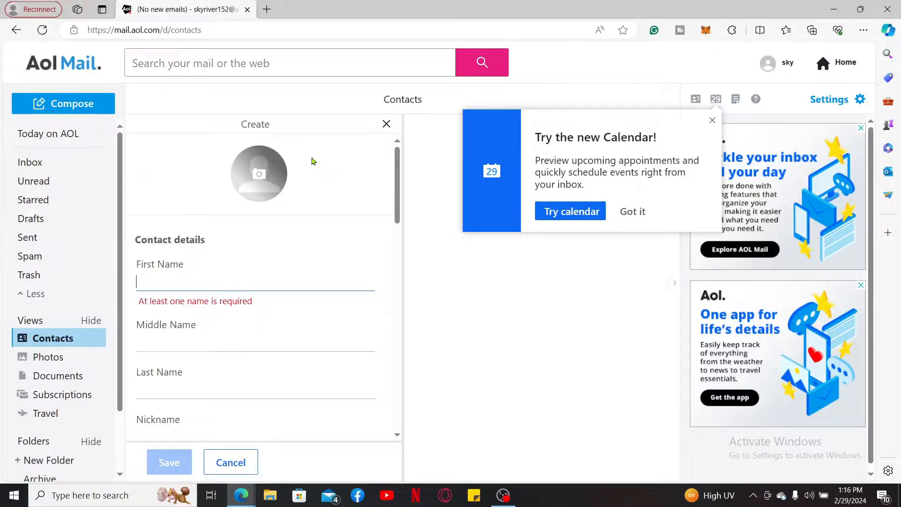
{"action": "mouse_move", "coordinate": [214, 276]}
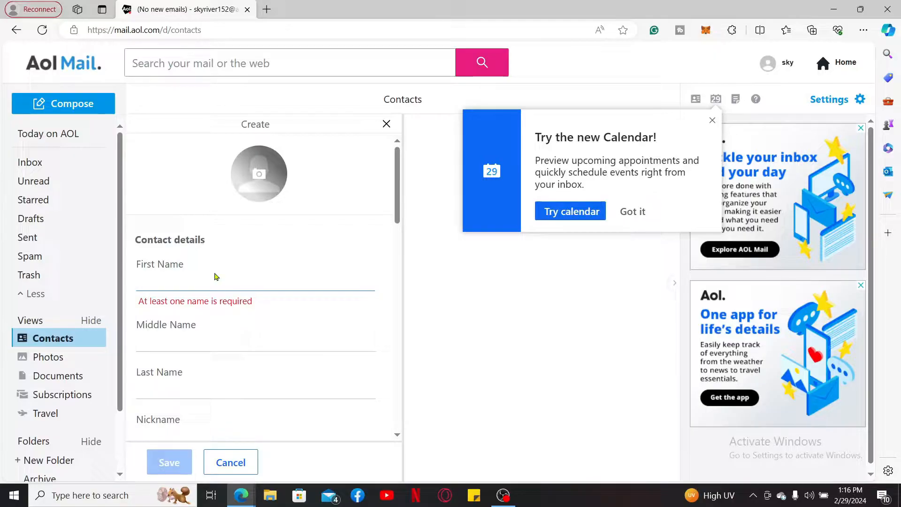
{"action": "mouse_move", "coordinate": [190, 260]}
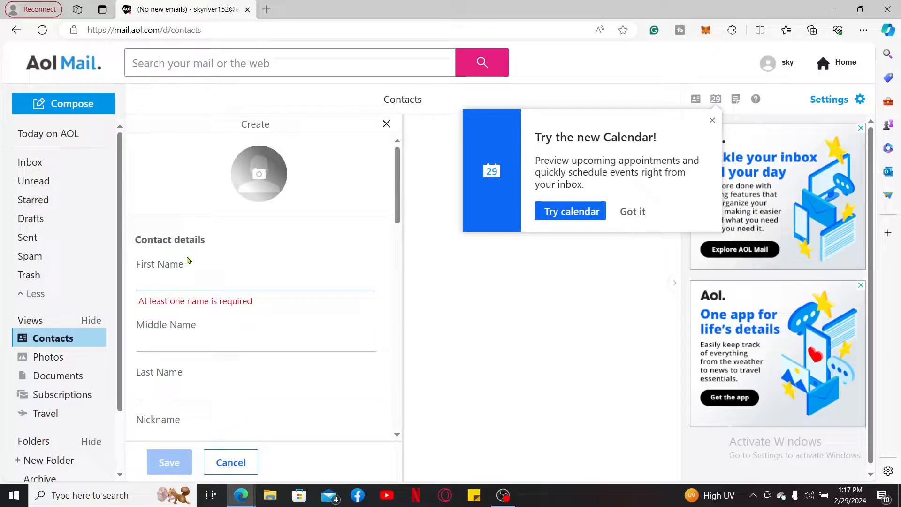
{"action": "left_click", "coordinate": [255, 282]}
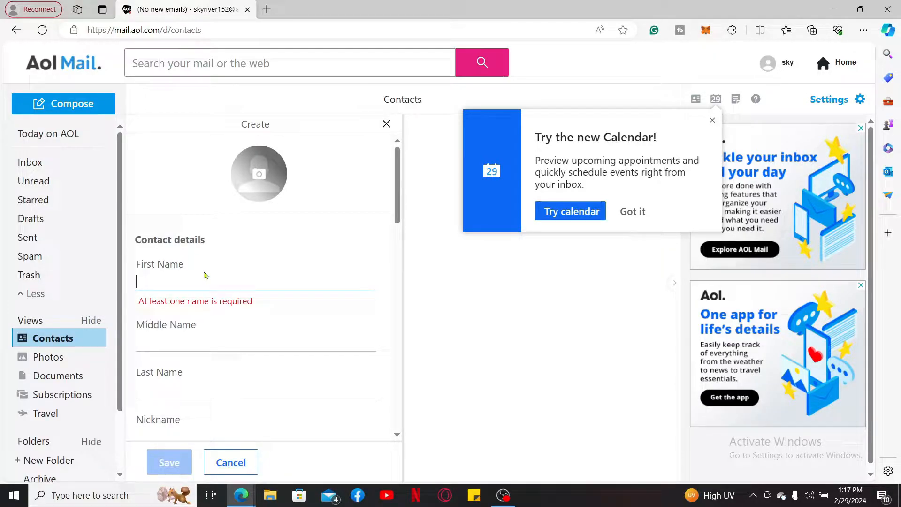
{"action": "type", "text": "kuyutsu"}
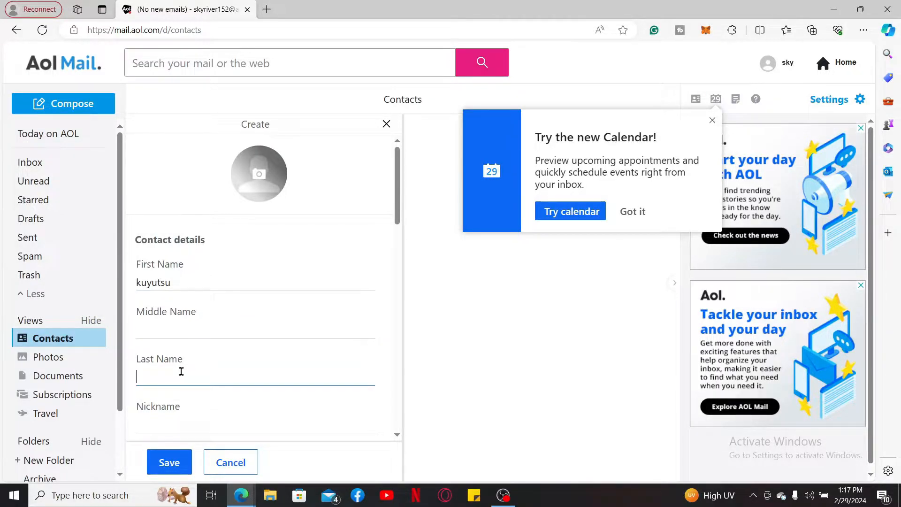
{"action": "type", "text": "nakamura"}
{"action": "left_click", "coordinate": [255, 423]}
{"action": "type", "text": "kyoto"}
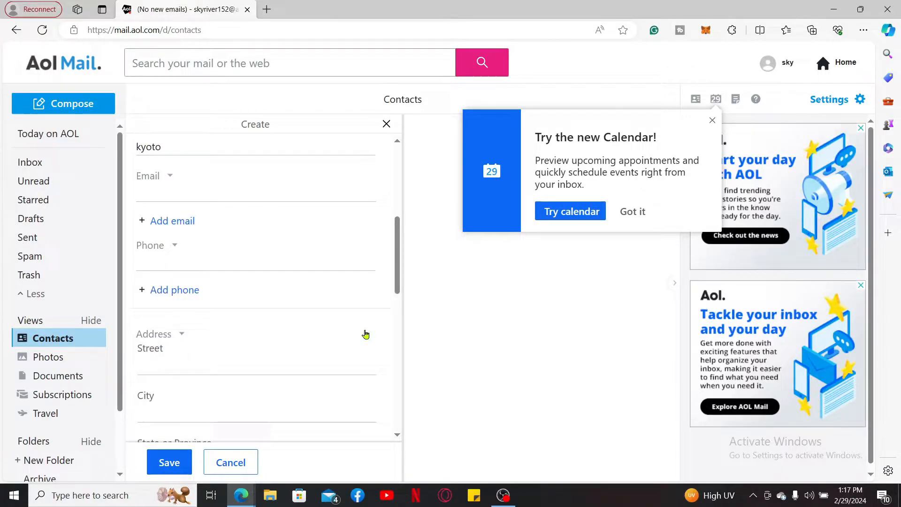
{"action": "mouse_move", "coordinate": [185, 211]}
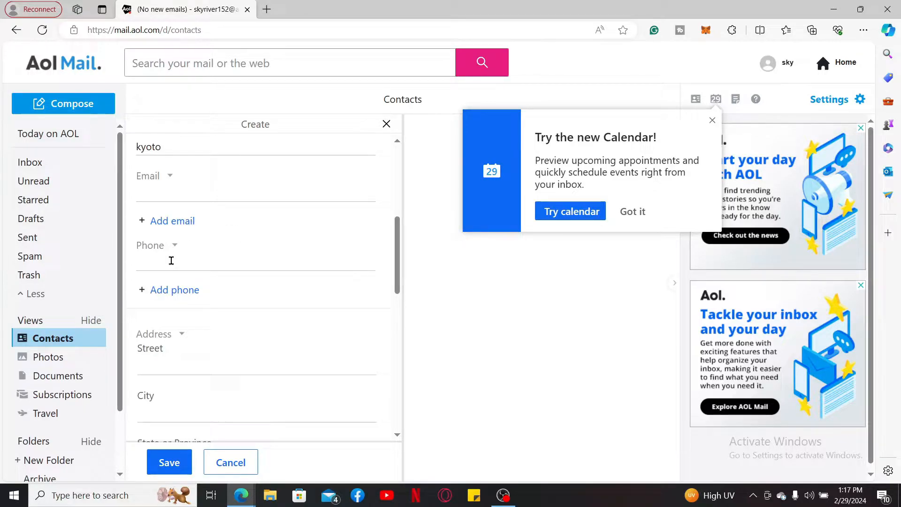
{"action": "scroll", "scroll_direction": "down", "scroll_amount": 3}
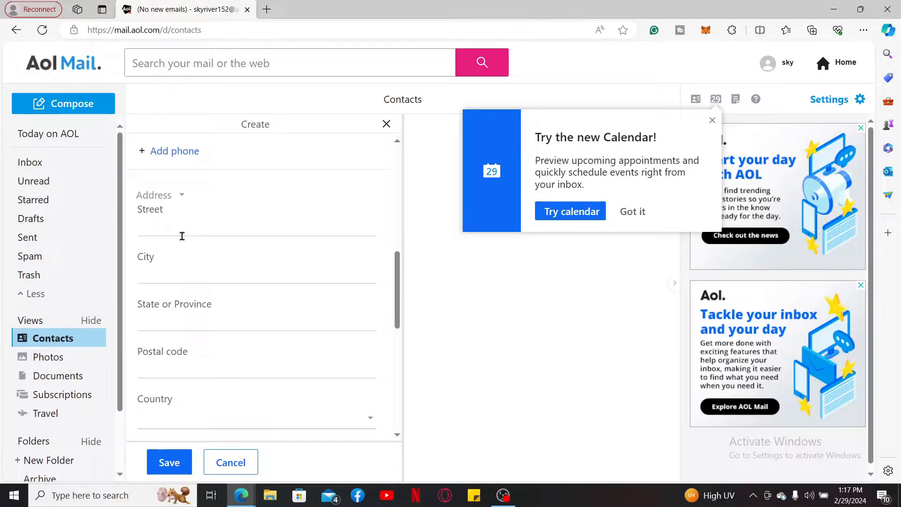
{"action": "scroll", "scroll_direction": "down", "scroll_amount": 3}
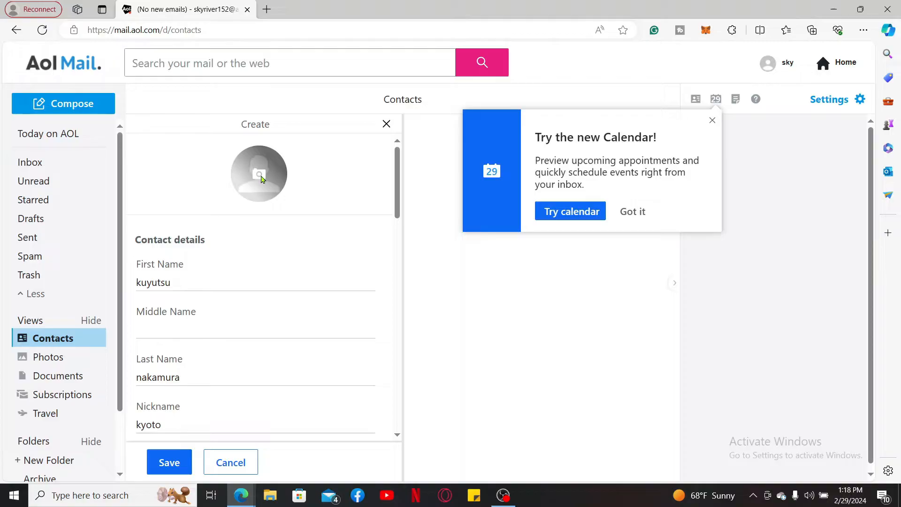
Set the contact's profile photo from Downloads, ending with a smaller waterfall image.
{"action": "left_click", "coordinate": [259, 174]}
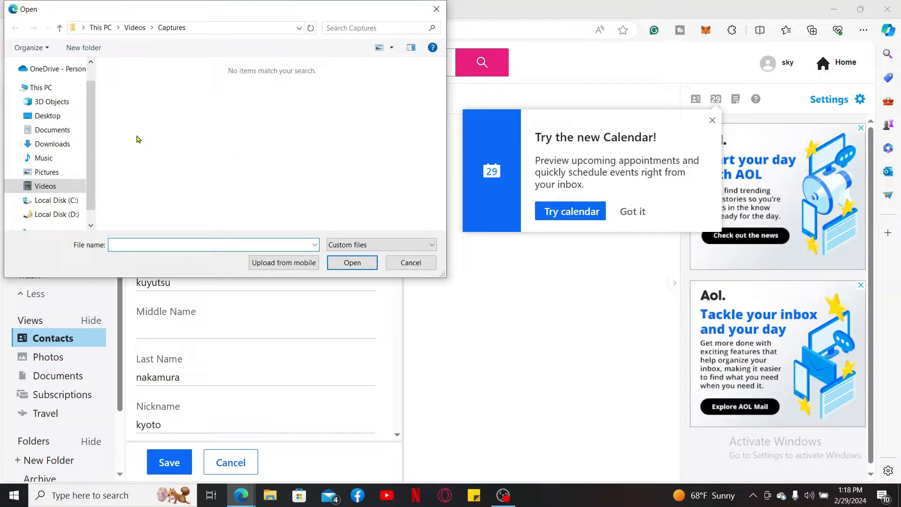
{"action": "left_click", "coordinate": [52, 144]}
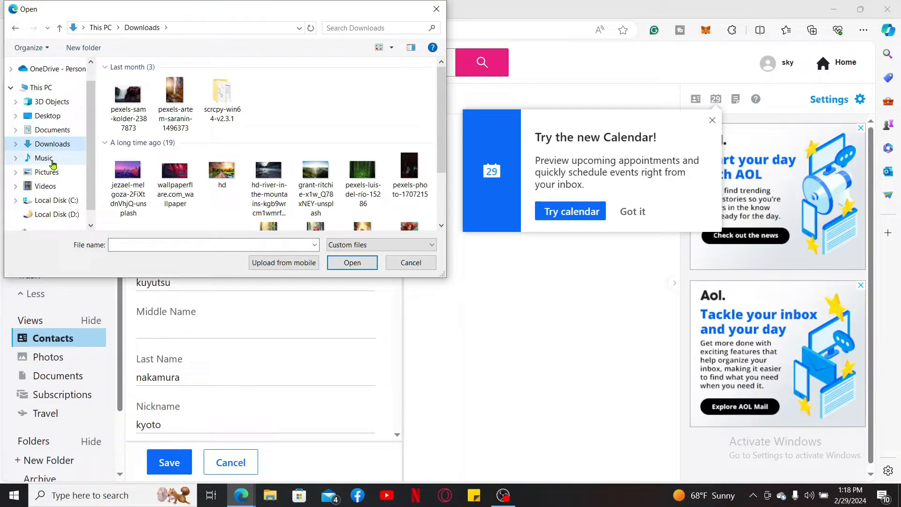
{"action": "left_click", "coordinate": [128, 173]}
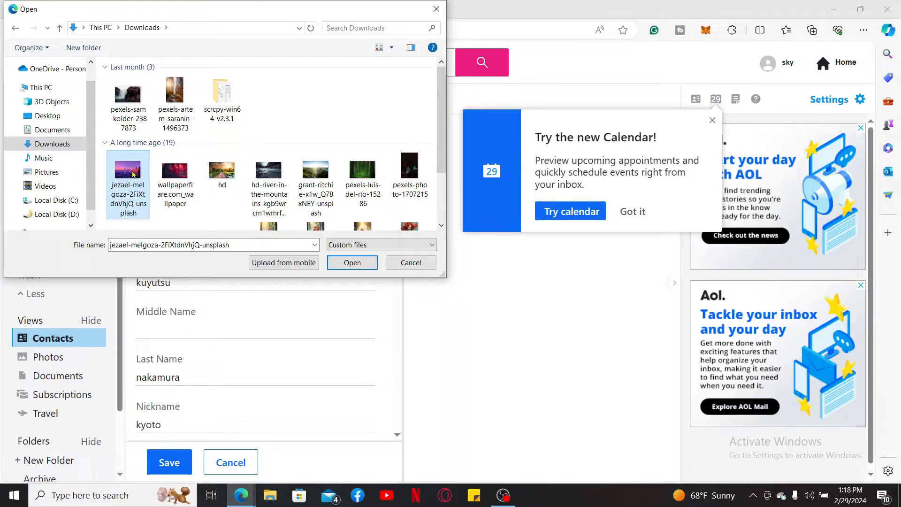
{"action": "left_click", "coordinate": [352, 262]}
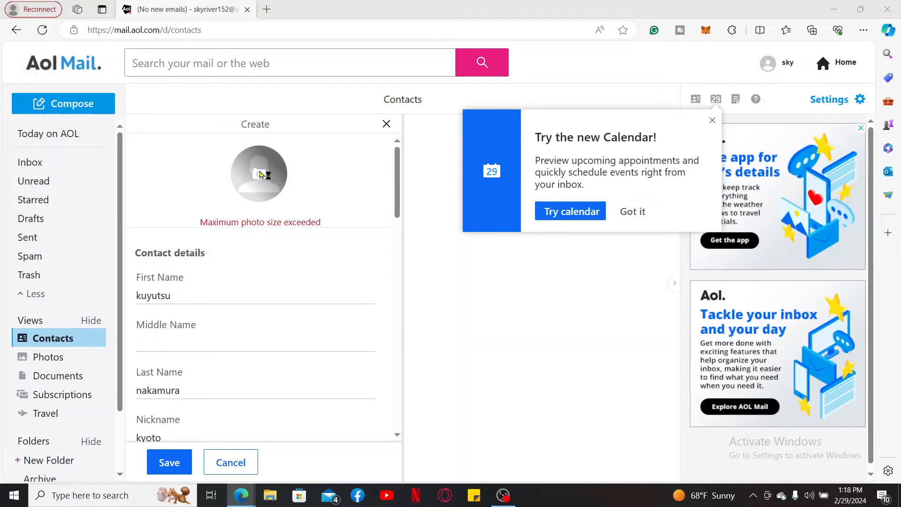
{"action": "left_click", "coordinate": [259, 172]}
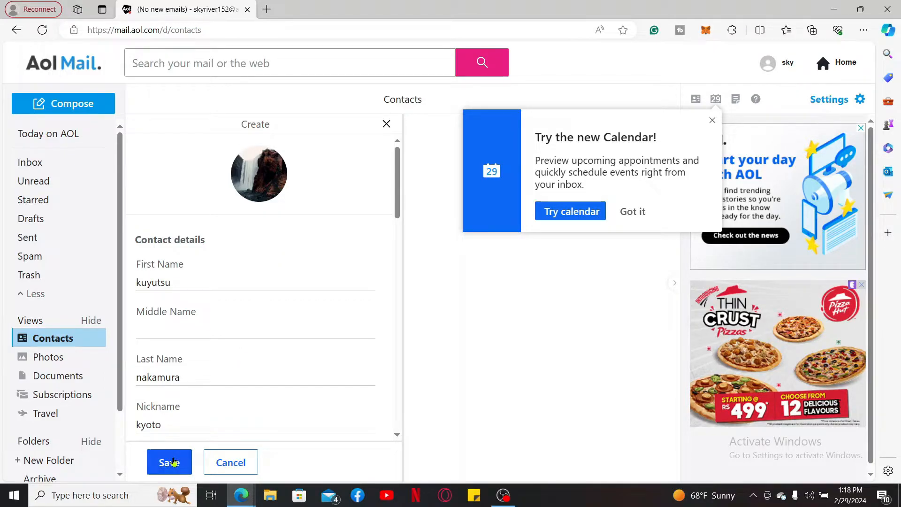
Save the new contact and reload the Contacts page.
{"action": "left_click", "coordinate": [169, 462]}
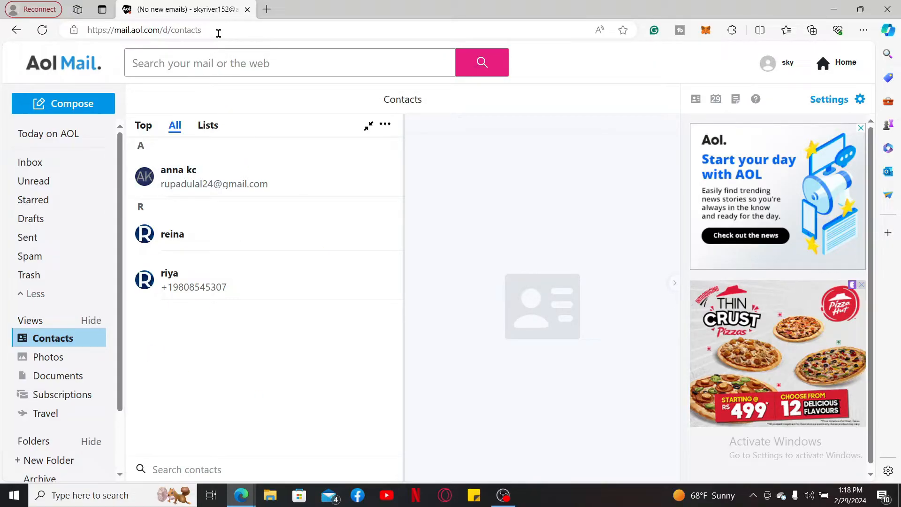
{"action": "left_click", "coordinate": [41, 30]}
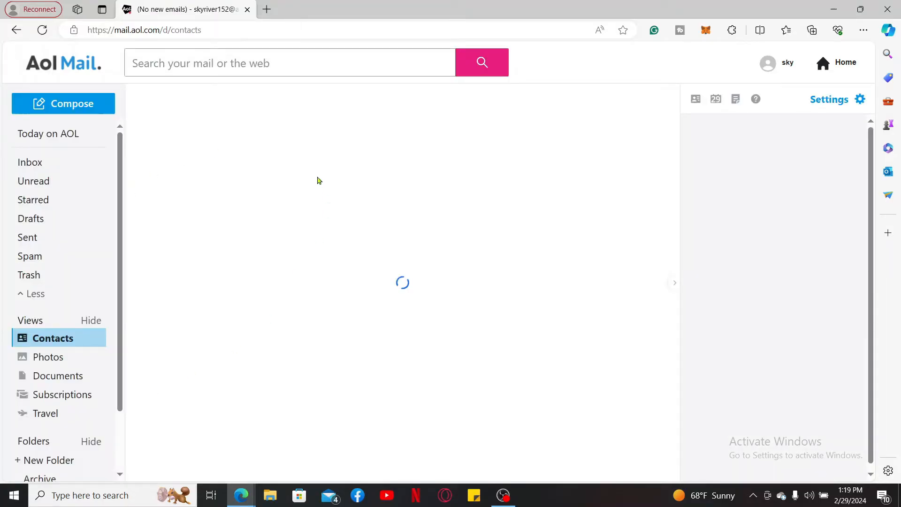